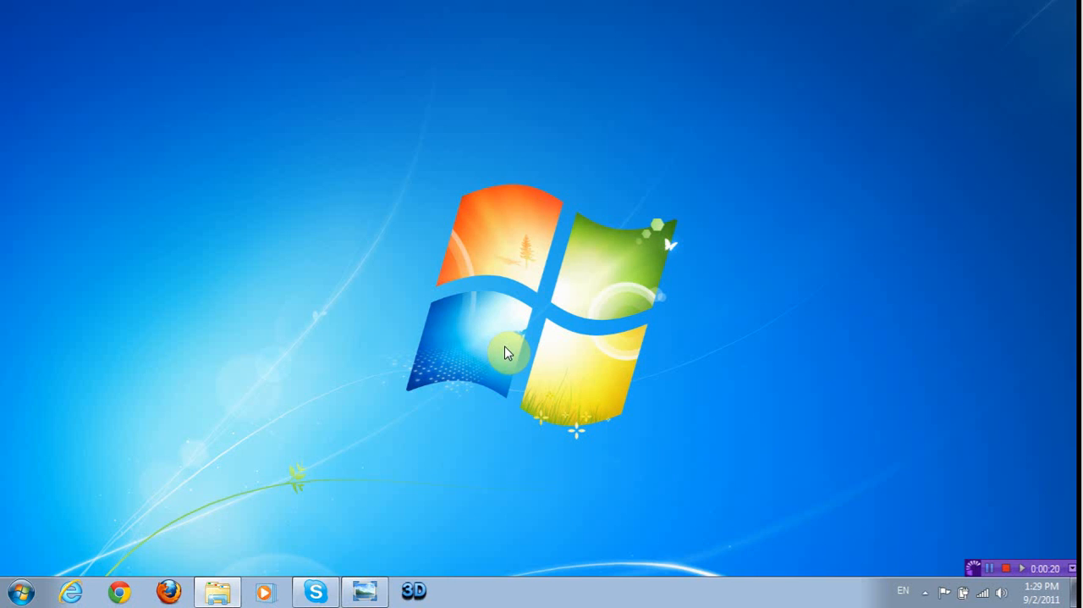
mouse_move(376, 398)
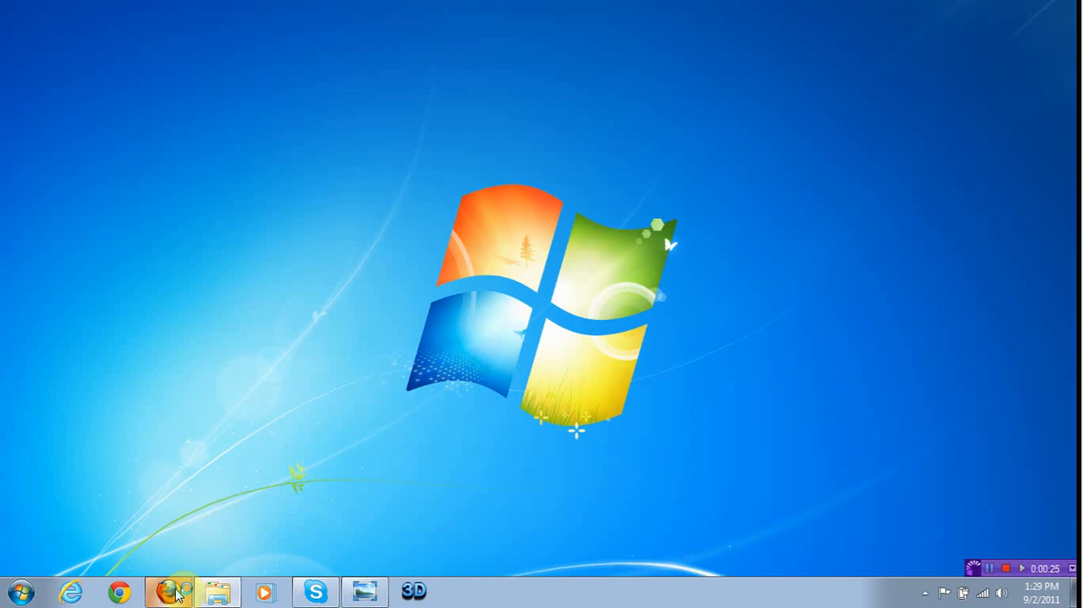
Launch Firefox and go to the convert-to-3d.com site via the 'convert-to' address suggestion.
click(168, 591)
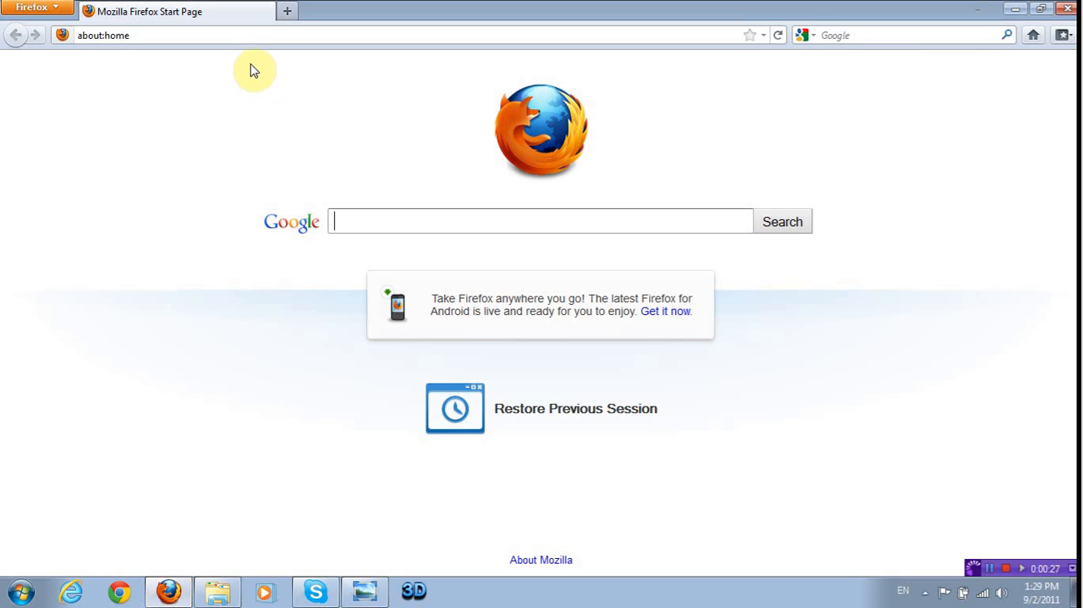
text(c)
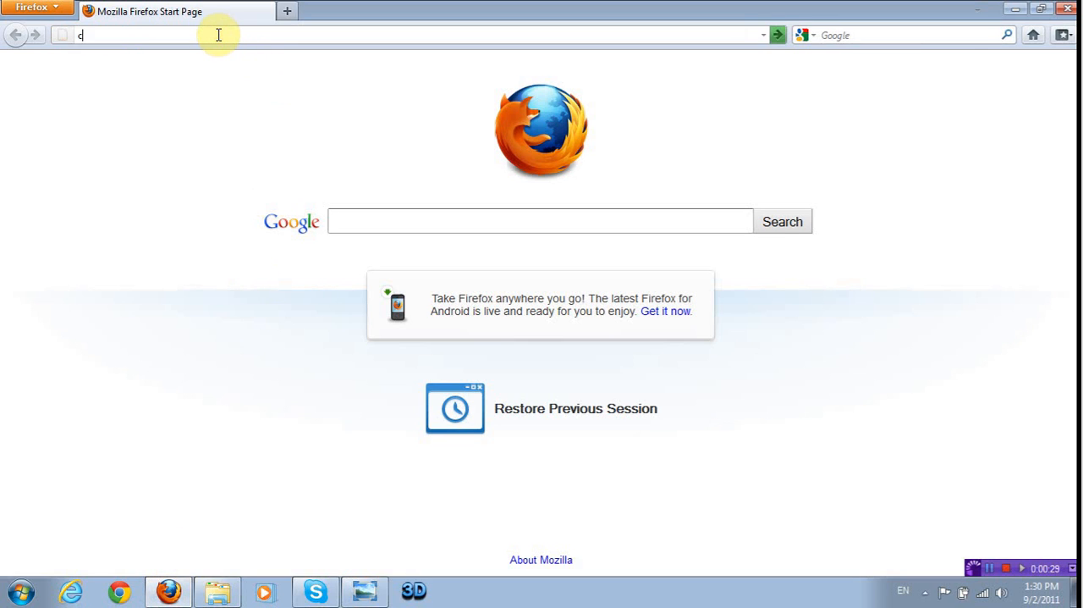
text(onvert-to)
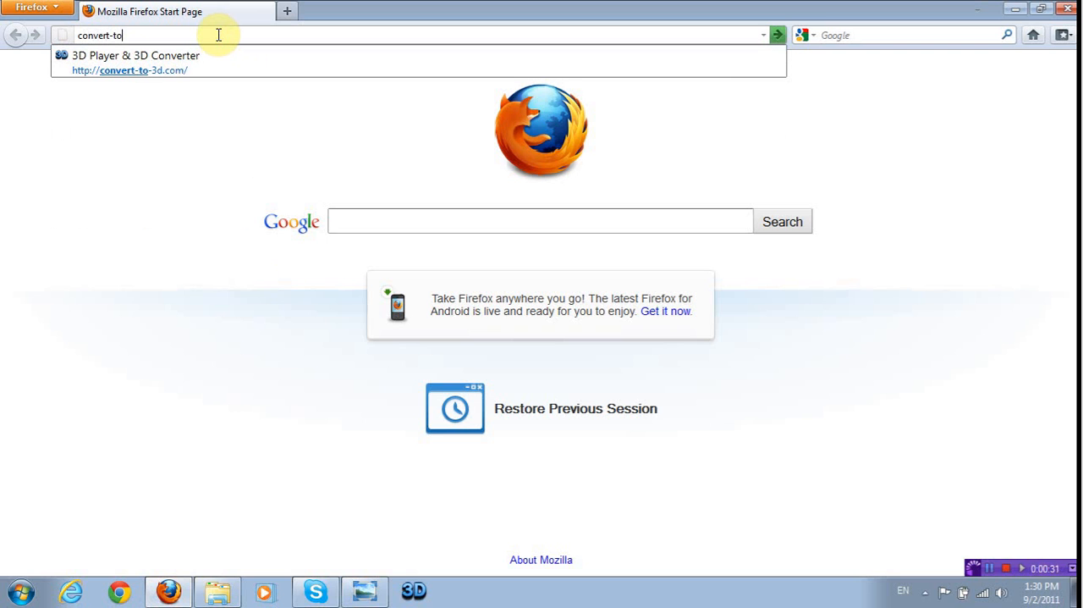
click(136, 61)
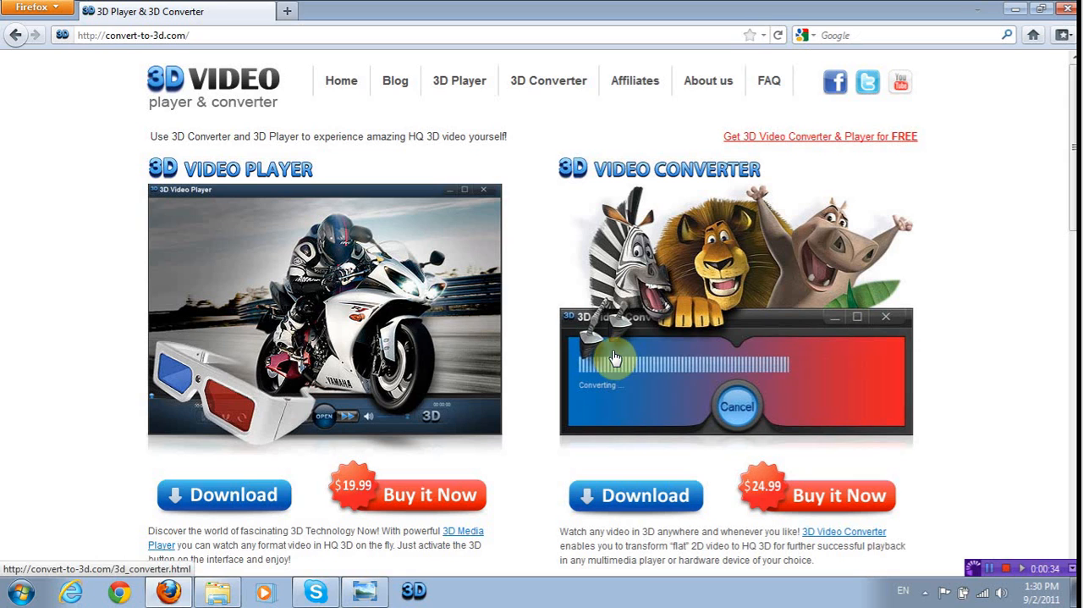
mouse_move(695, 195)
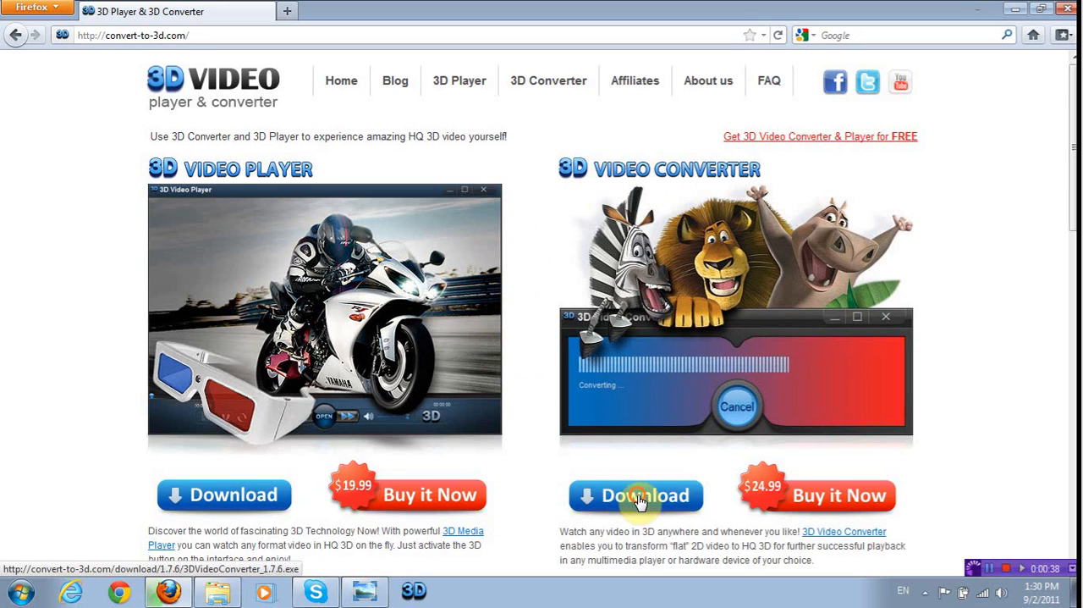
Download and save the 3D Video Converter 1.7.6 installer, then minimize Firefox to the desktop.
click(635, 494)
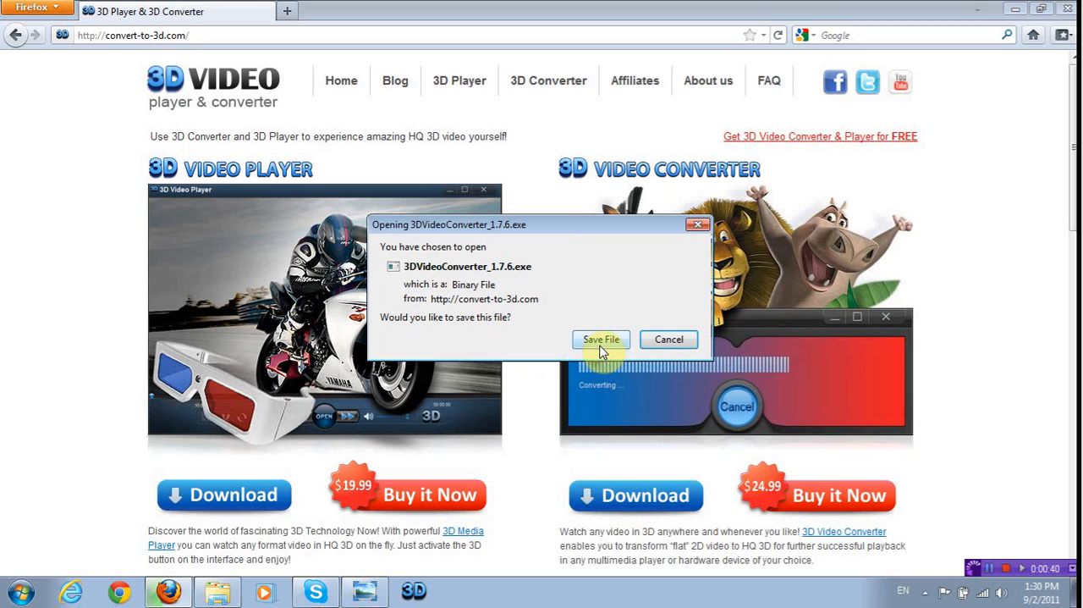
click(599, 338)
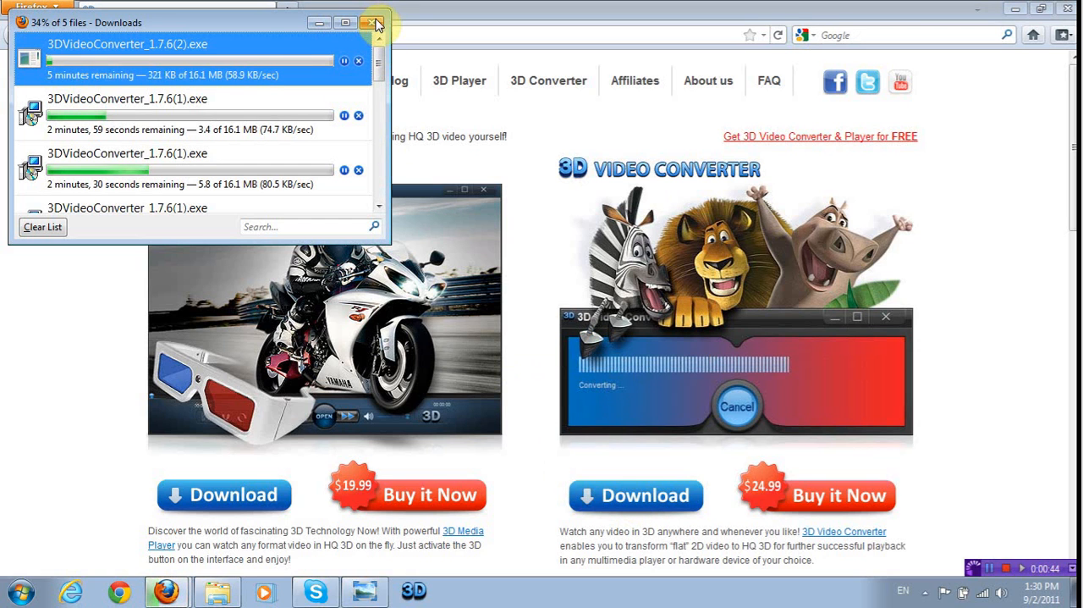
click(376, 24)
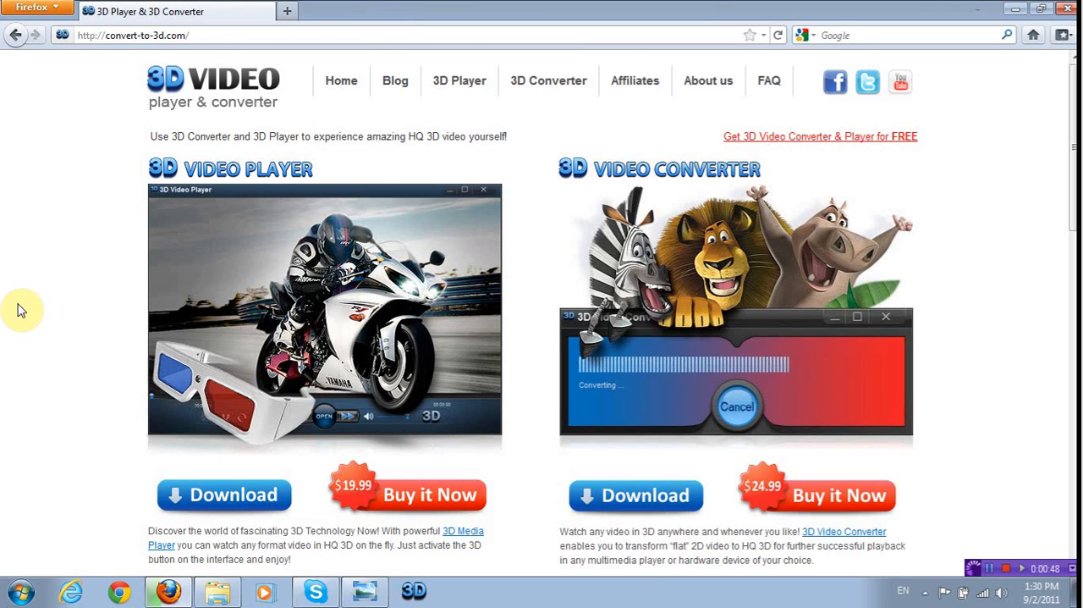
mouse_move(1071, 254)
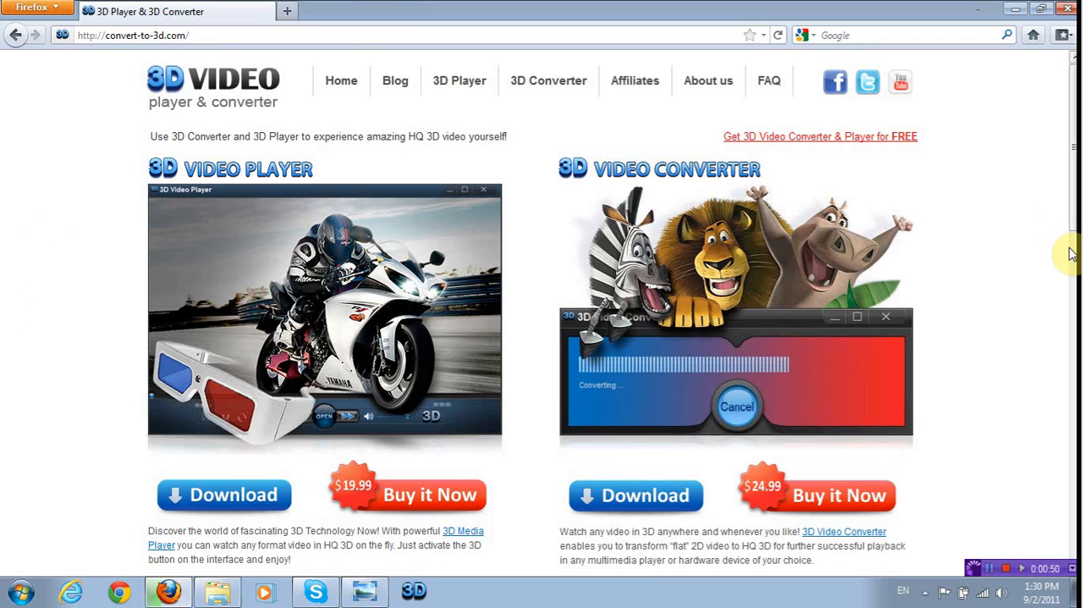
mouse_move(1011, 437)
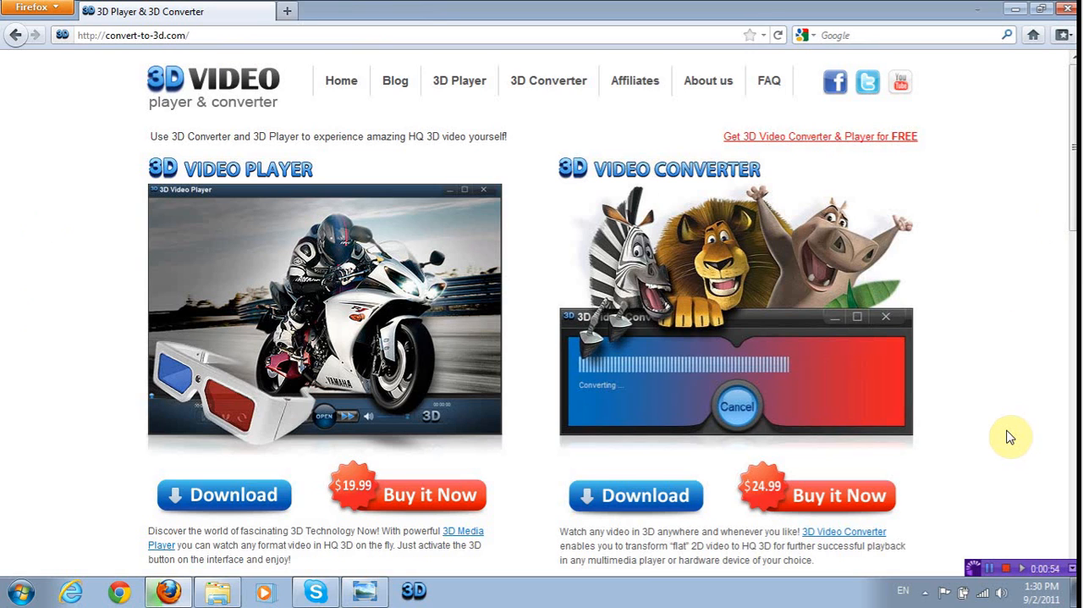
mouse_move(968, 481)
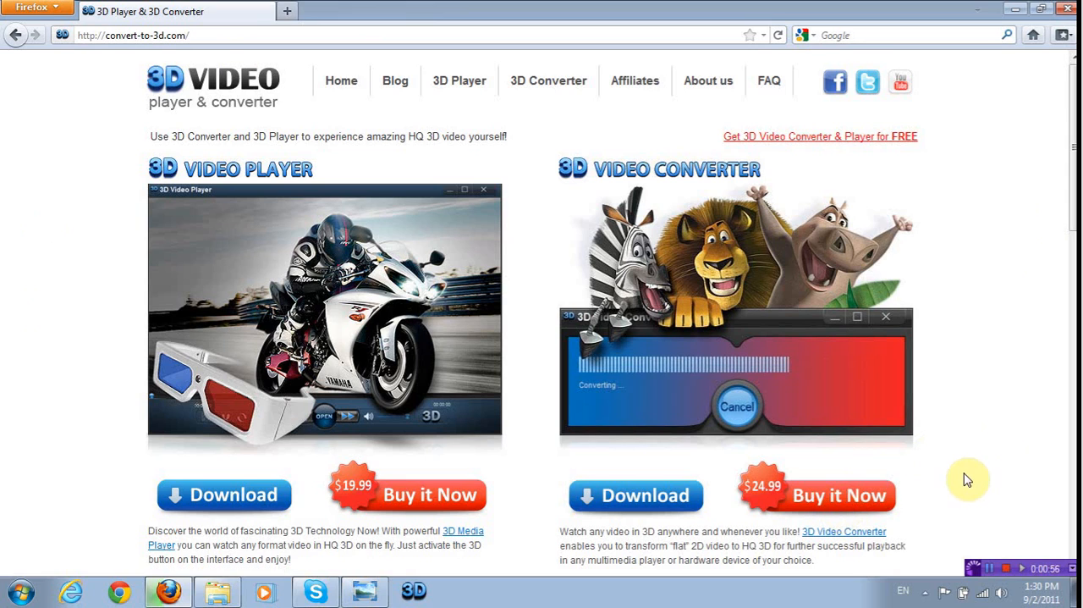
mouse_move(972, 224)
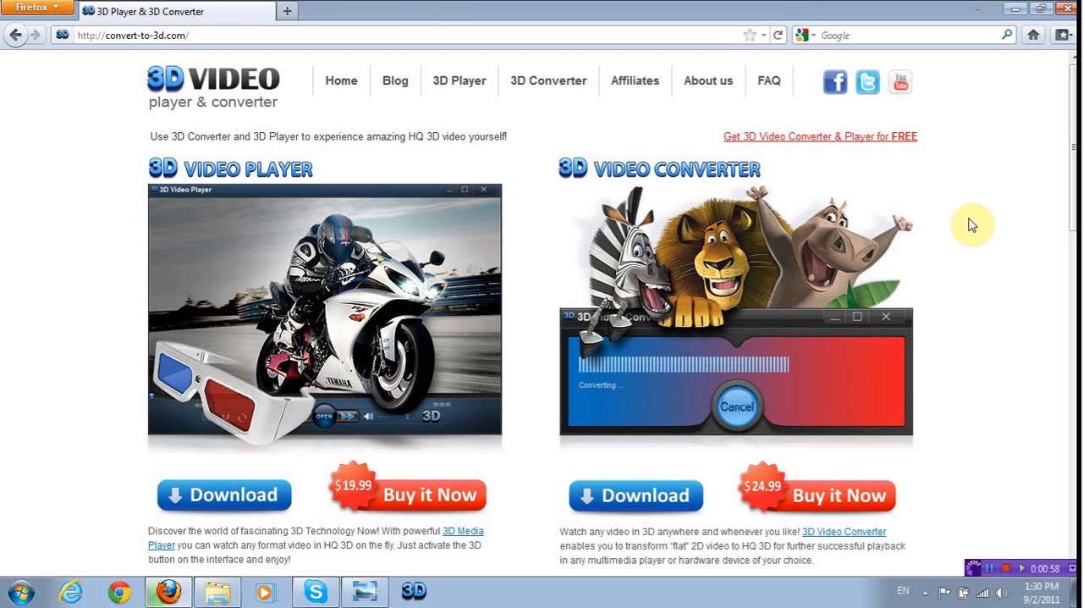
mouse_move(980, 7)
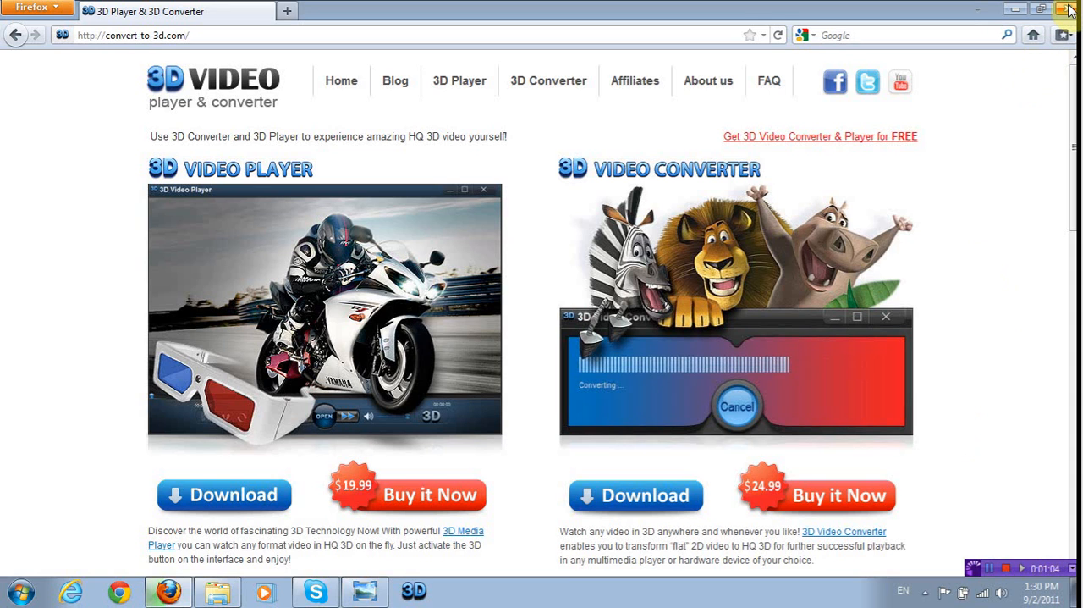
click(1070, 11)
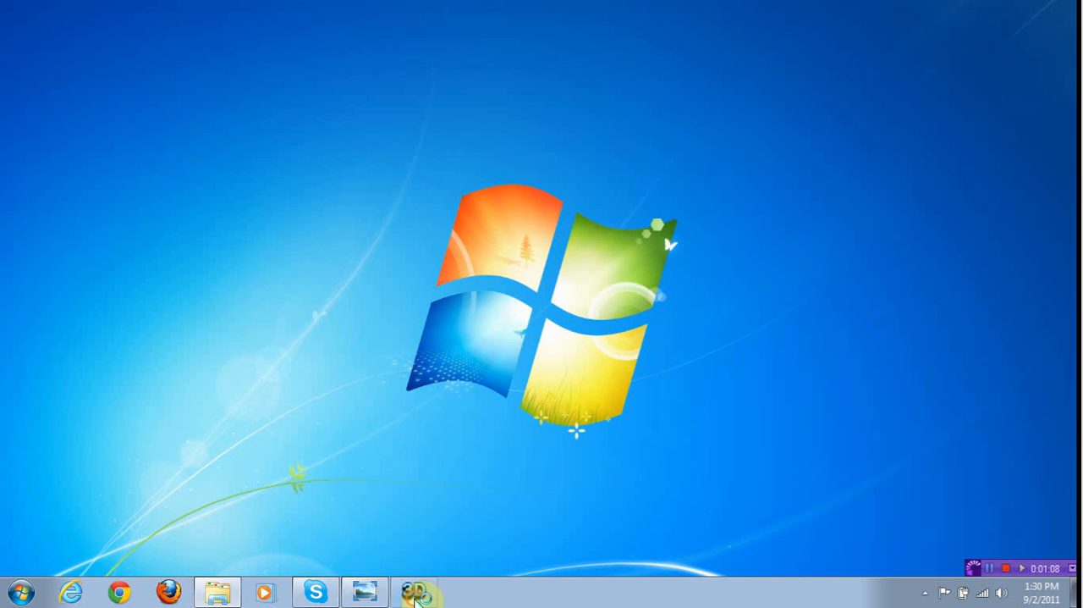
Launch 3D Video Converter and start choosing a video file to convert.
click(413, 591)
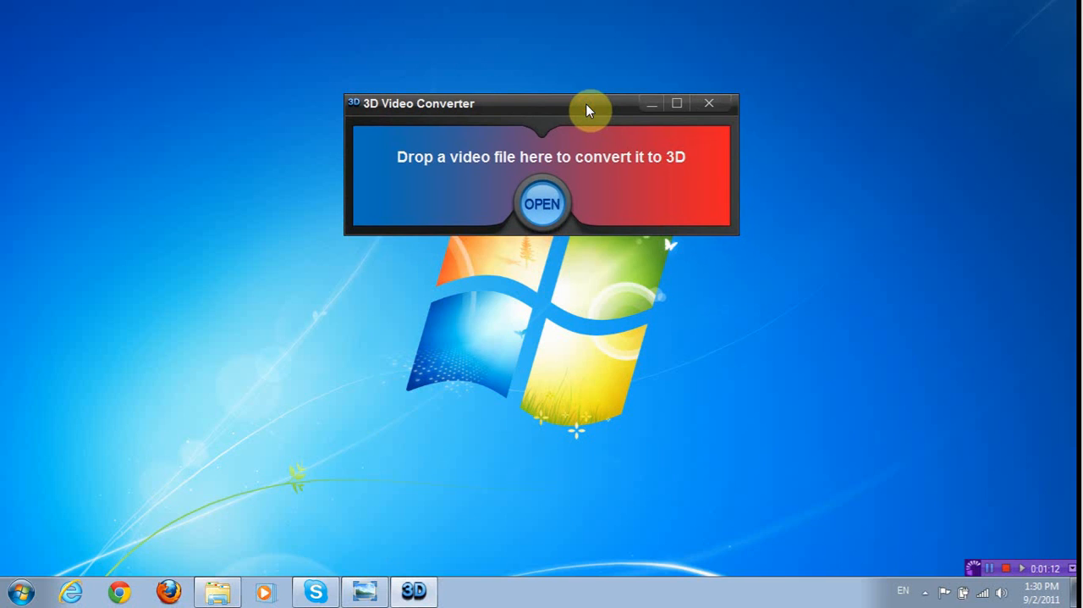
mouse_move(325, 265)
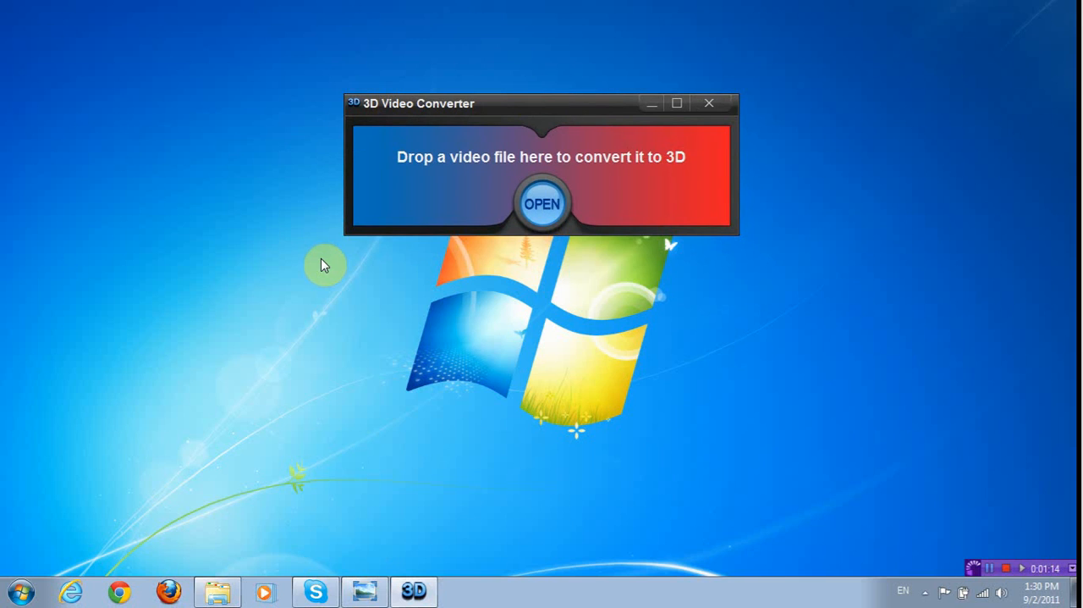
mouse_move(356, 250)
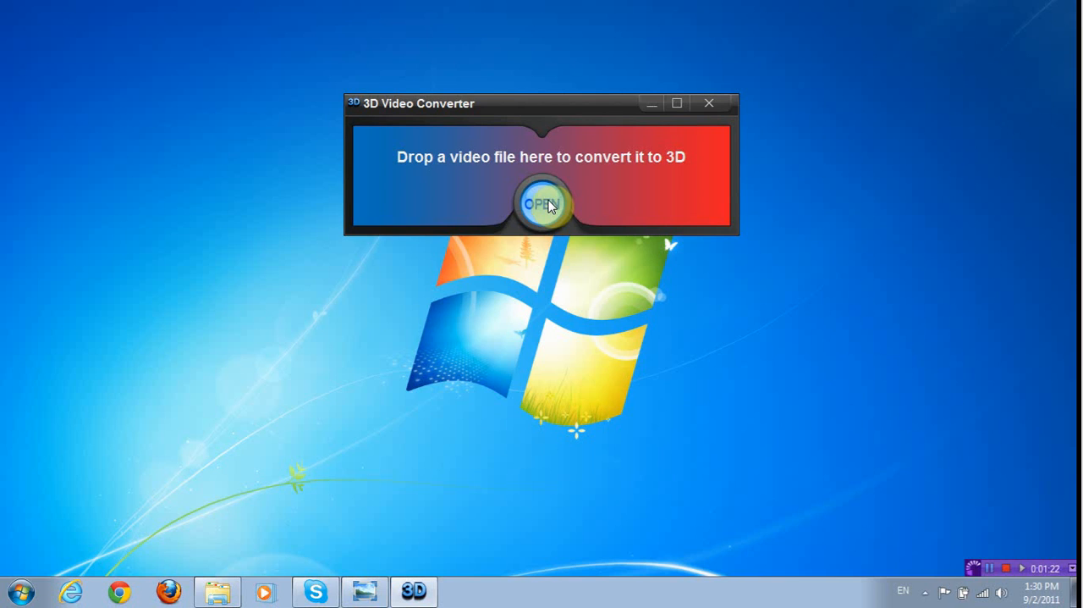
click(542, 203)
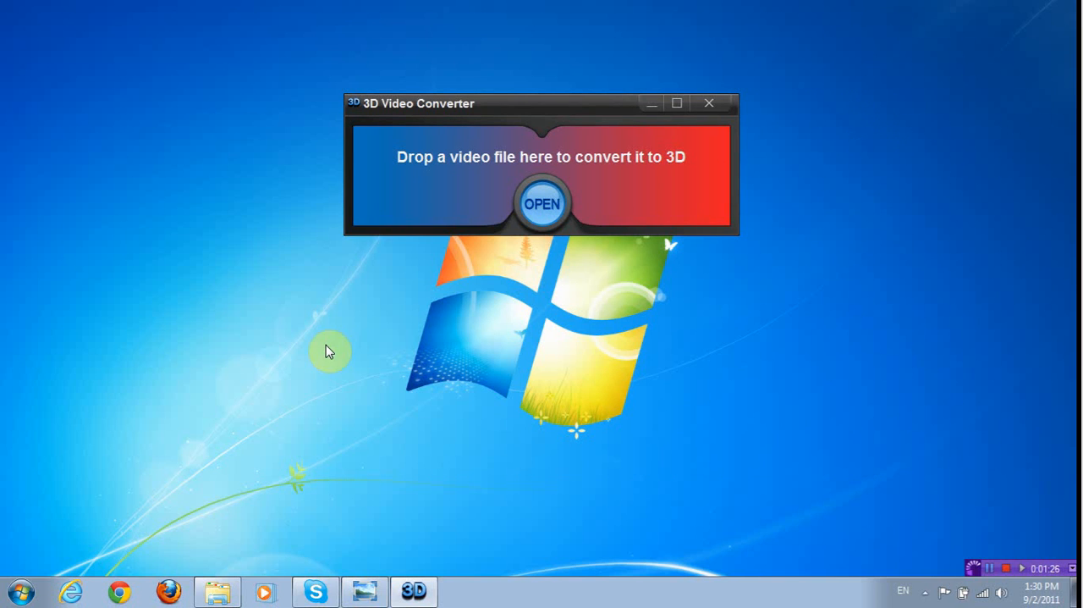
mouse_move(247, 222)
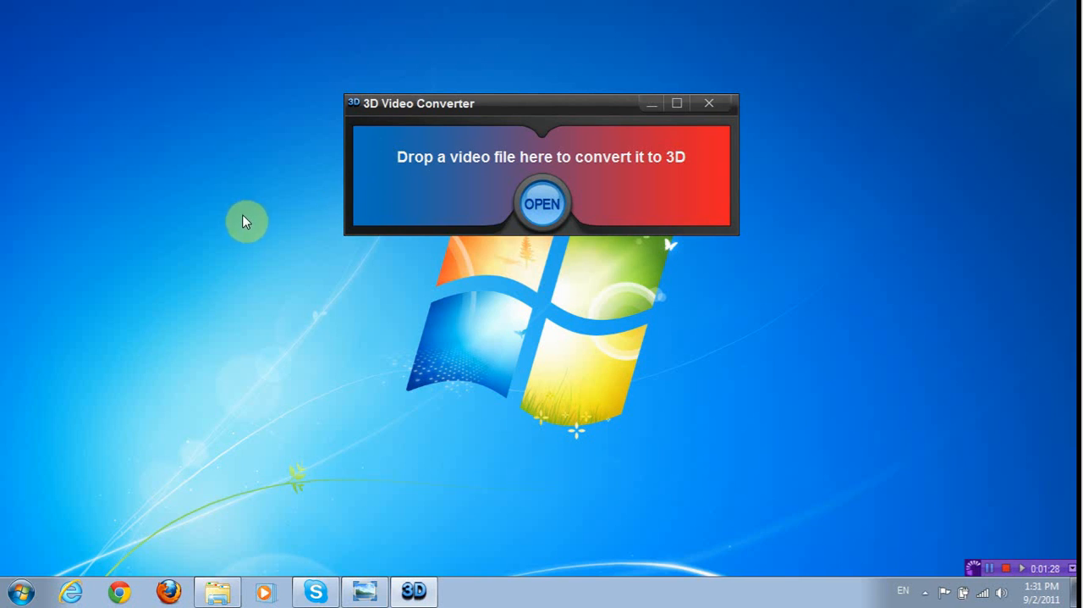
mouse_move(262, 281)
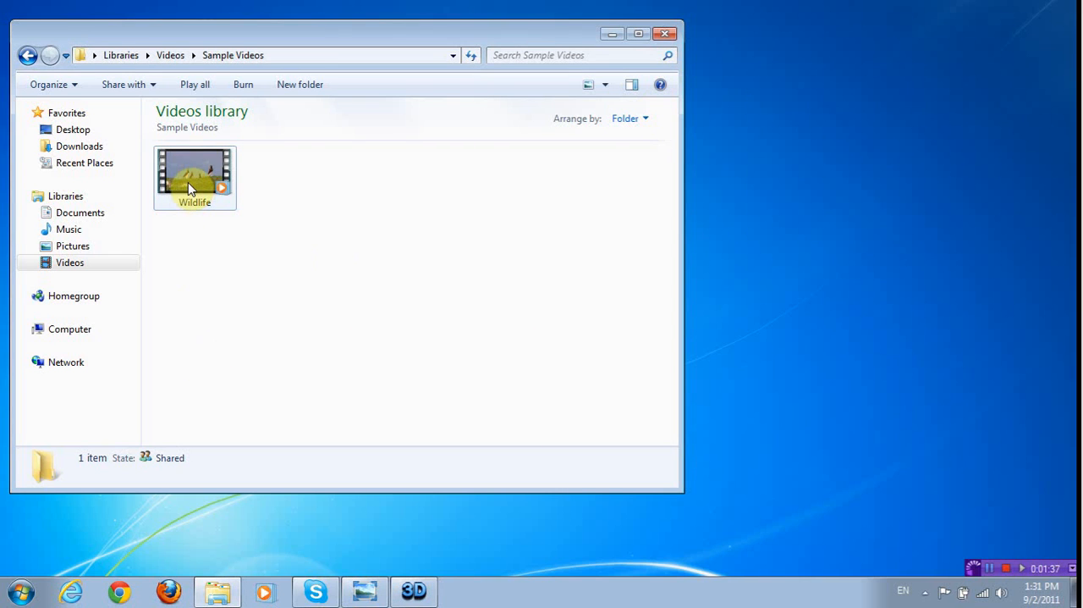
Preview the Wildlife sample video, then bring the converter window forward beside the library.
click(195, 173)
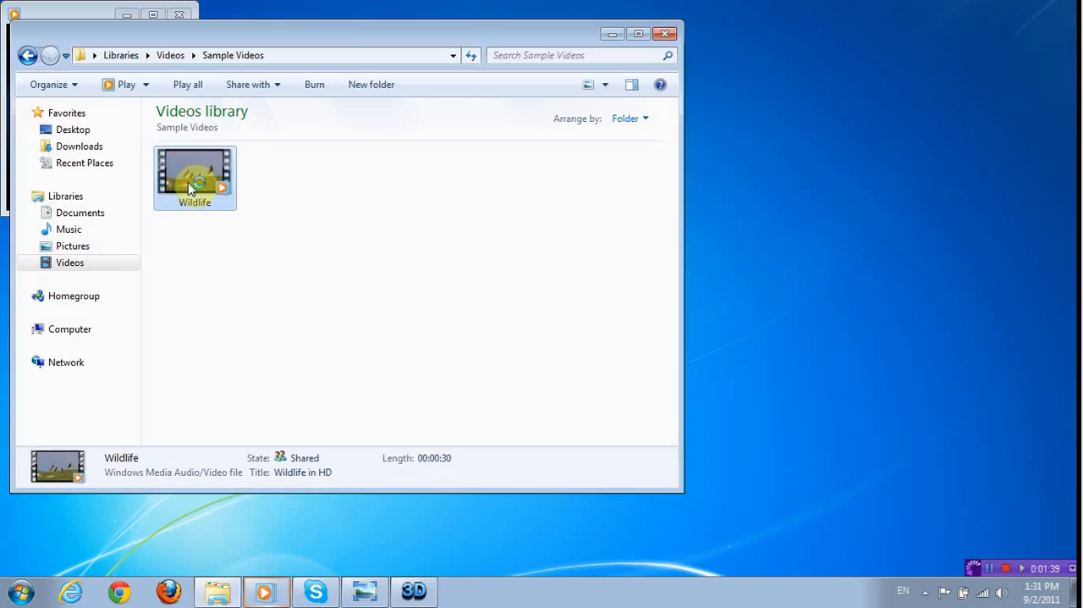
double_click(195, 175)
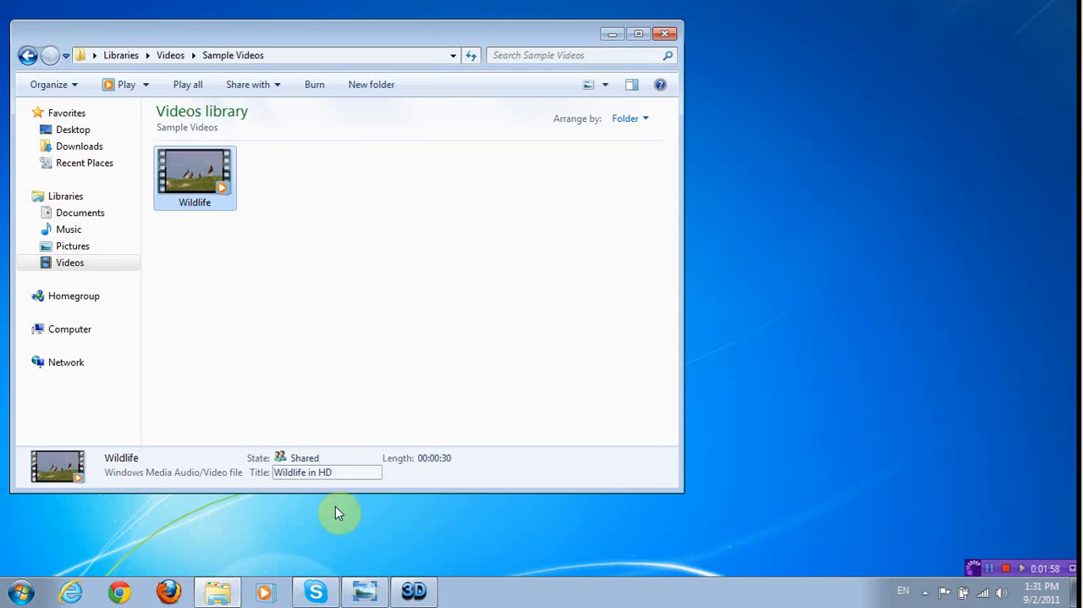
click(413, 590)
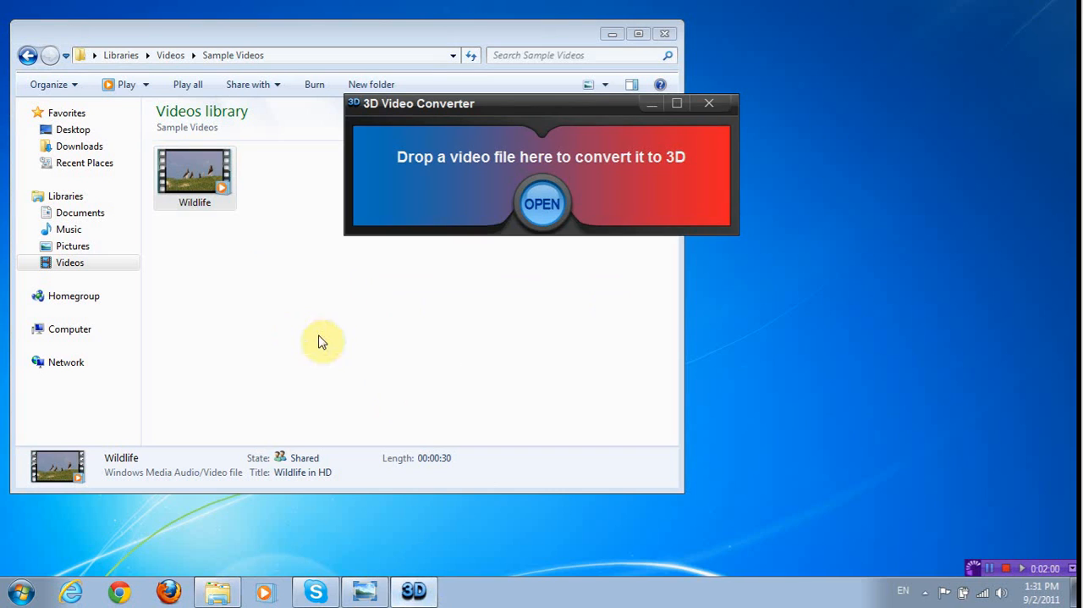
Drop the Wildlife video onto the converter and let the 3D conversion run to completion.
click(542, 203)
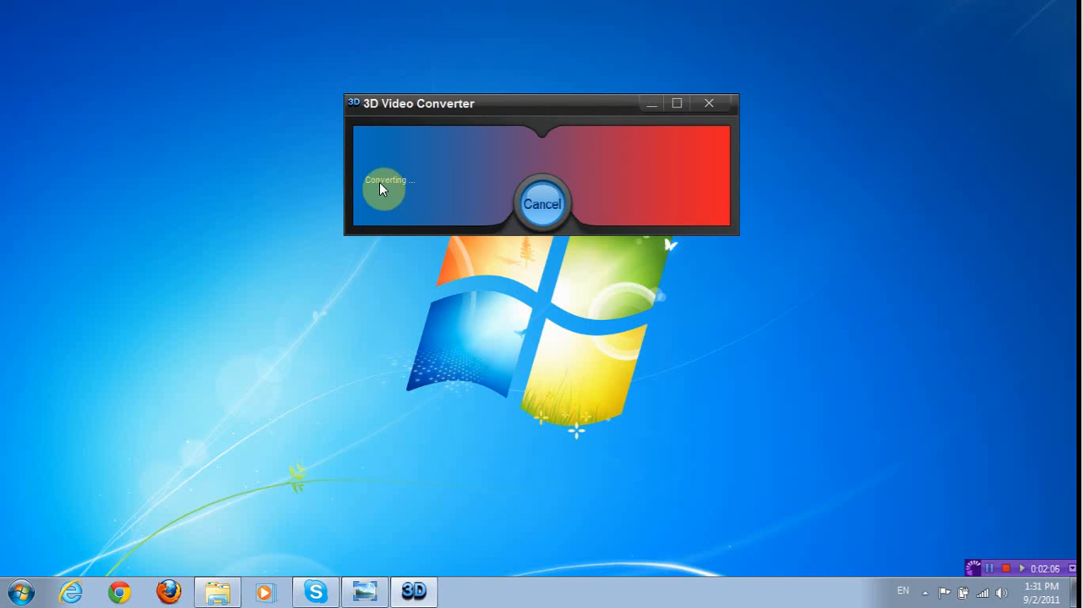
mouse_move(265, 261)
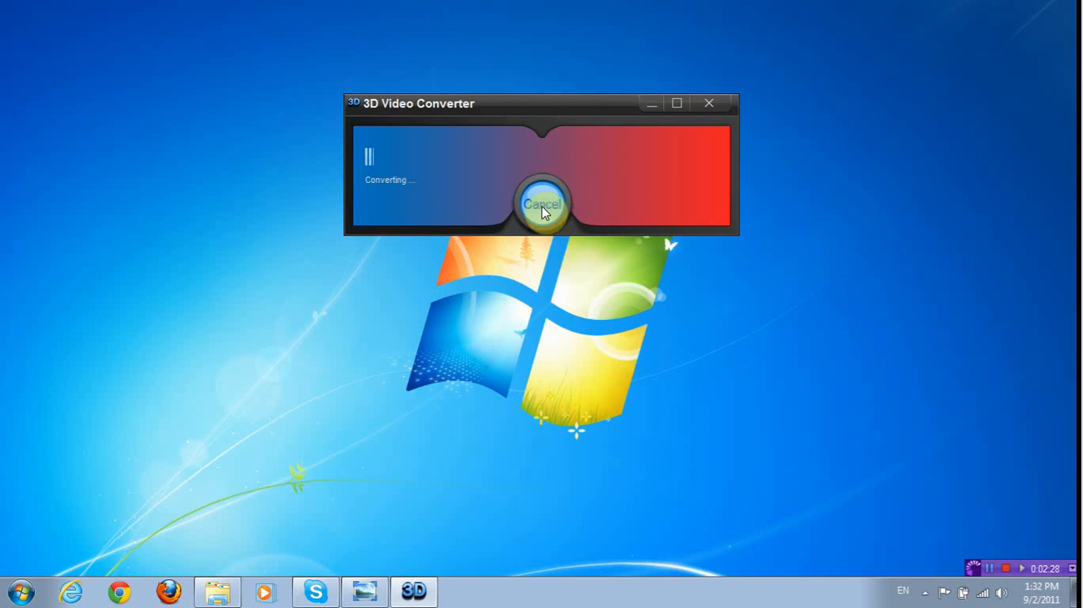
mouse_move(582, 247)
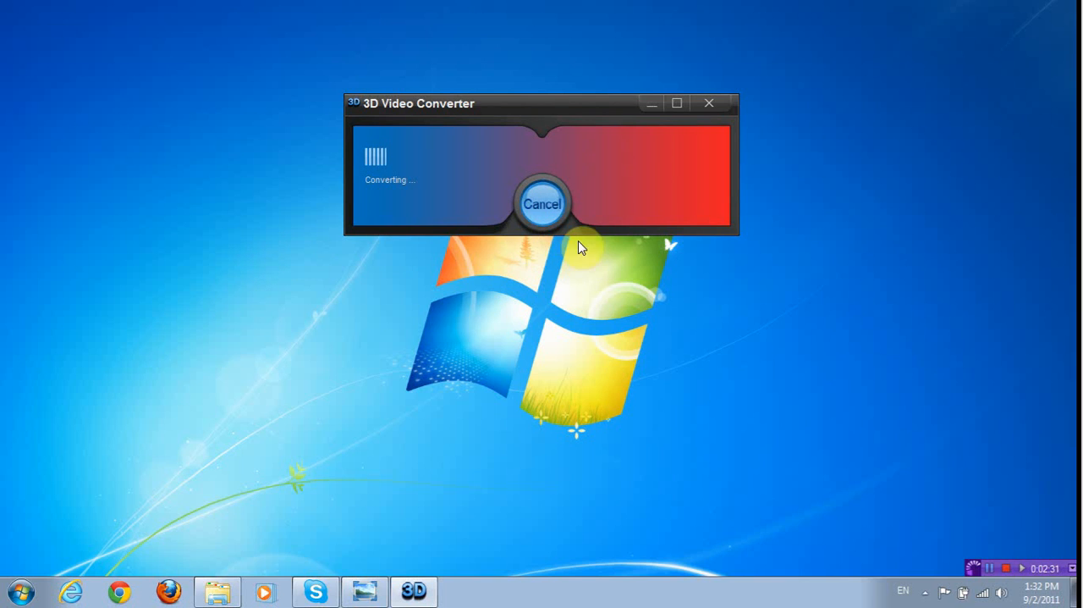
mouse_move(354, 188)
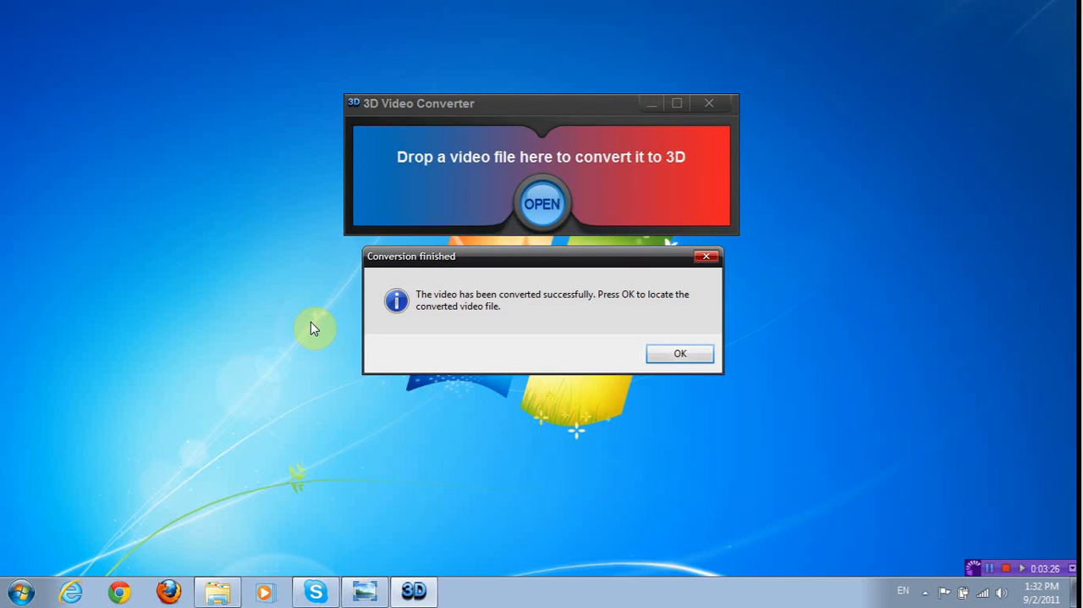
mouse_move(410, 277)
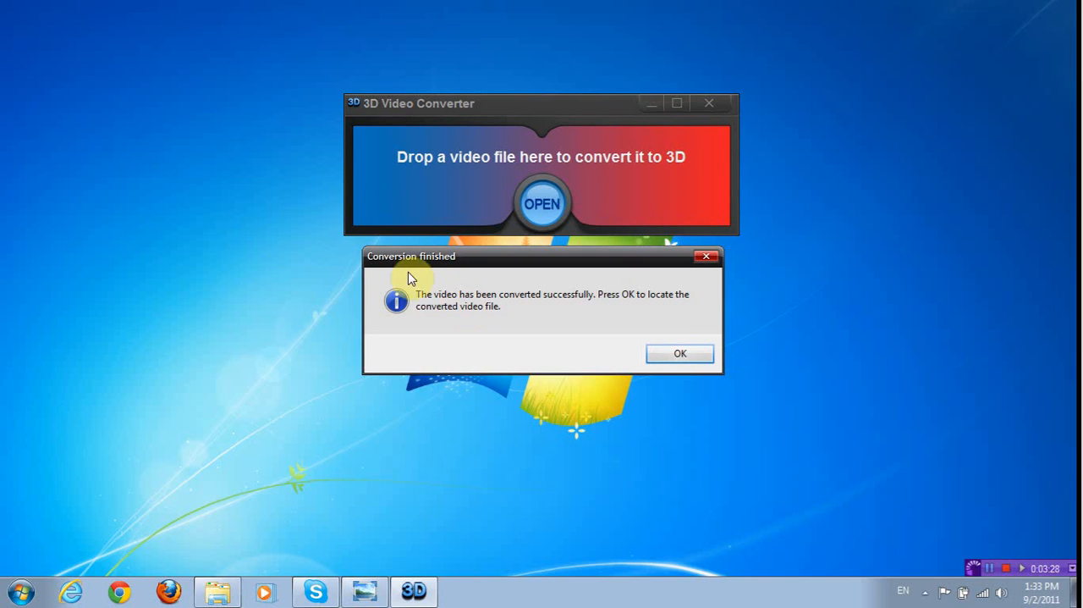
mouse_move(545, 277)
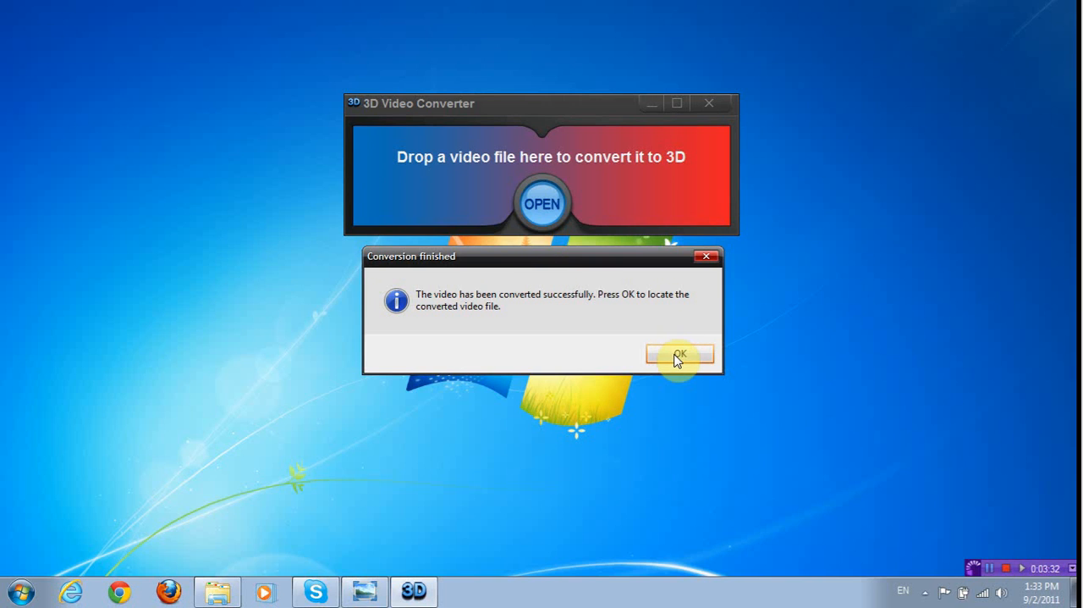
Confirm the Conversion finished notice with OK to open the 3D Video Converter Output folder.
click(680, 354)
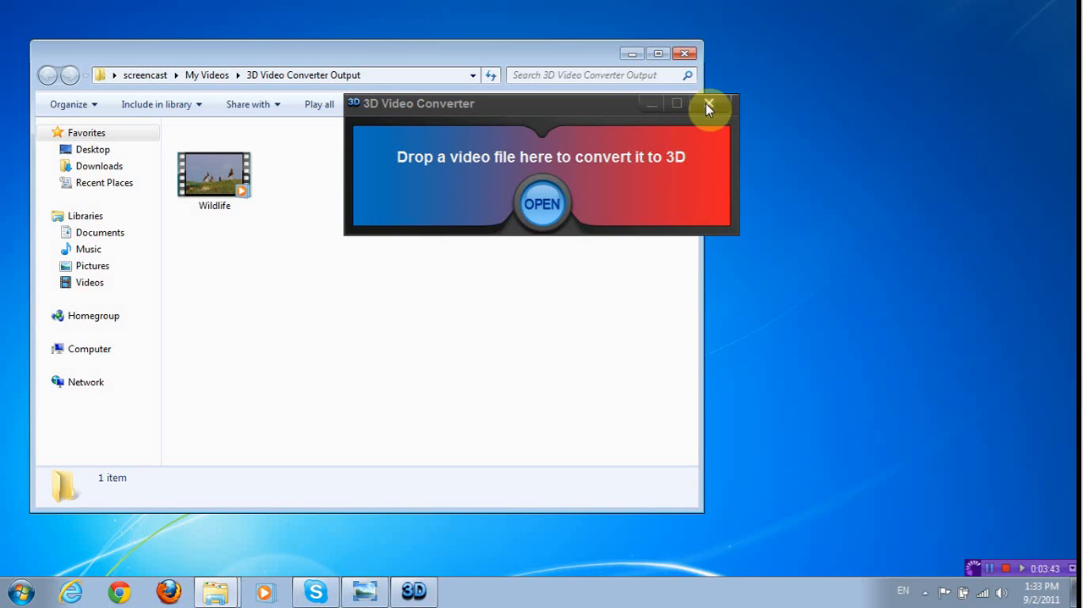
Close the converter and select the converted Wildlife clip to show its 30 s, 1280×720, 22.6 MB details.
click(709, 109)
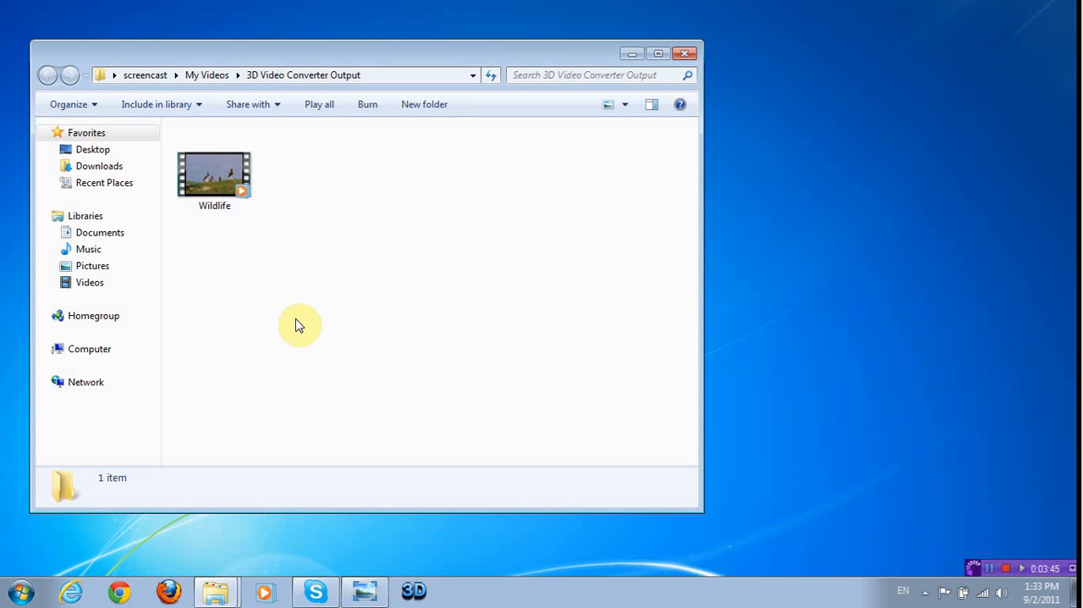
click(213, 178)
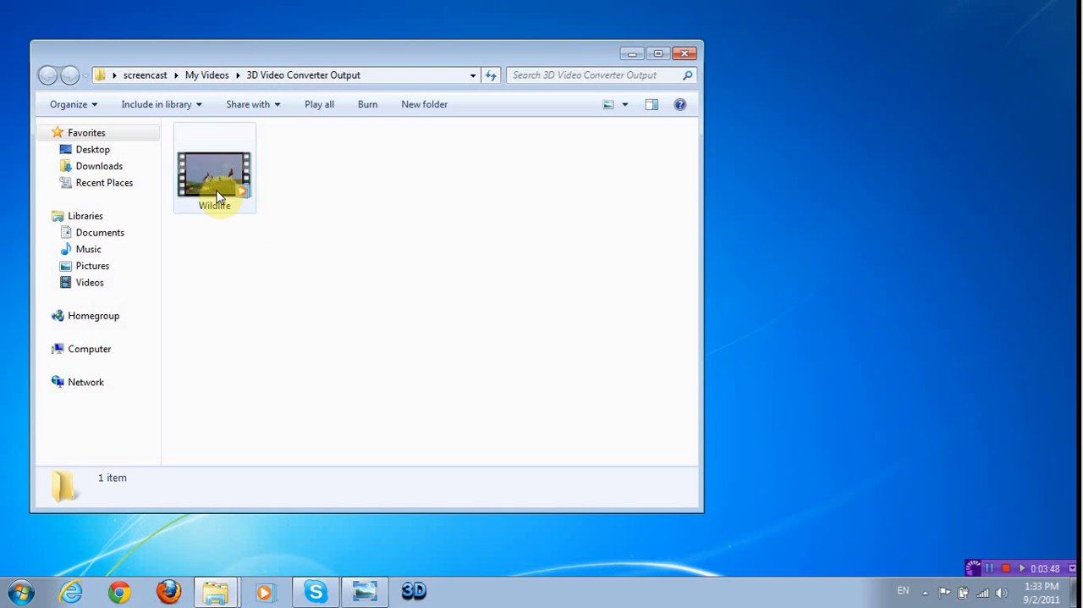
click(213, 172)
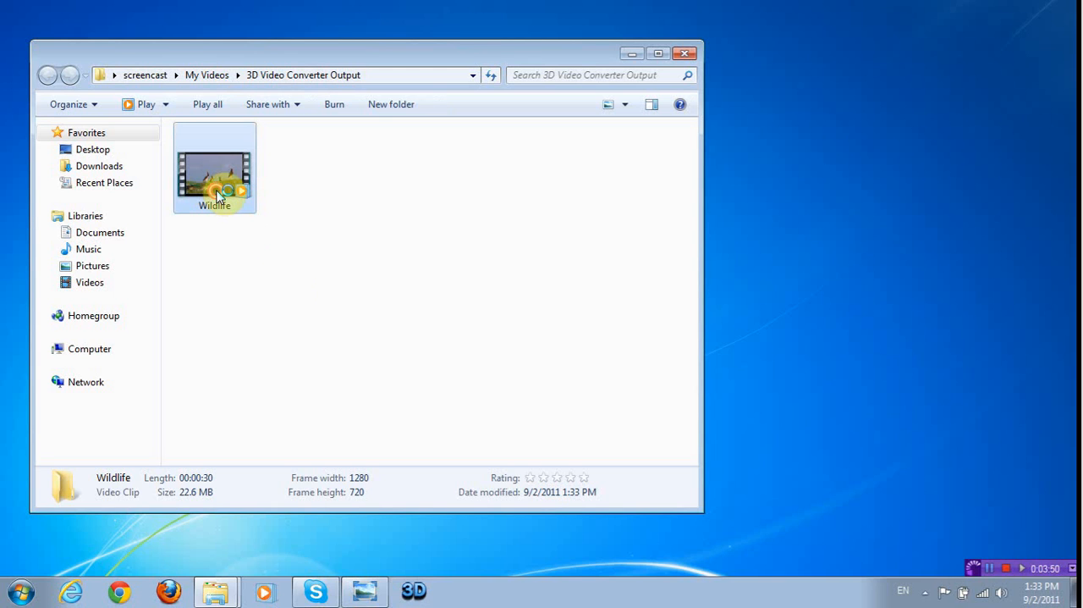
Play the converted Wildlife clip in Windows Media Player in red-cyan anaglyph 3D, then close the player.
double_click(213, 173)
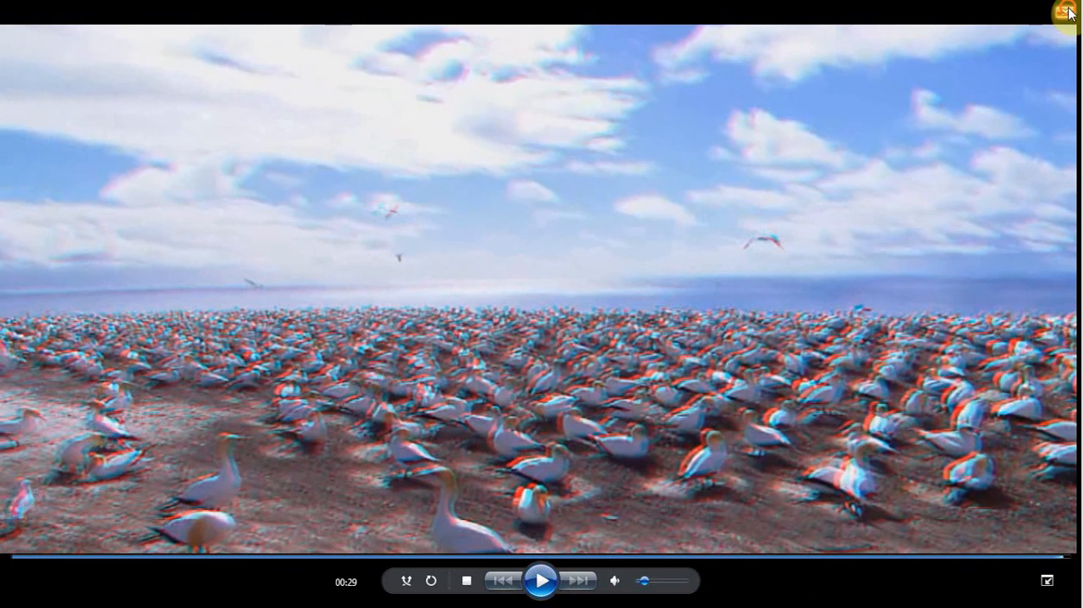
click(1063, 12)
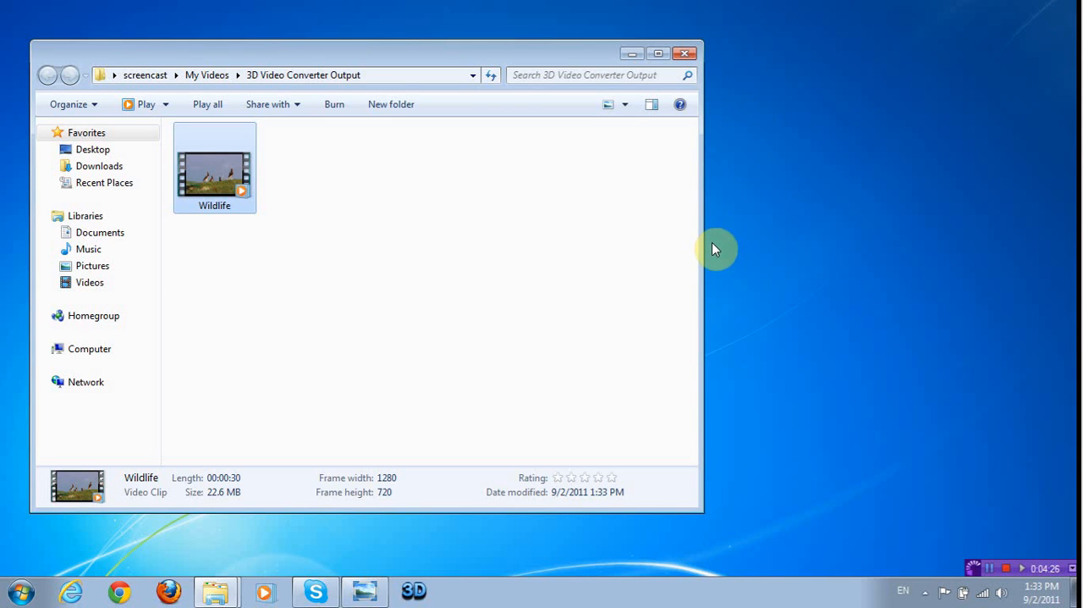
mouse_move(741, 78)
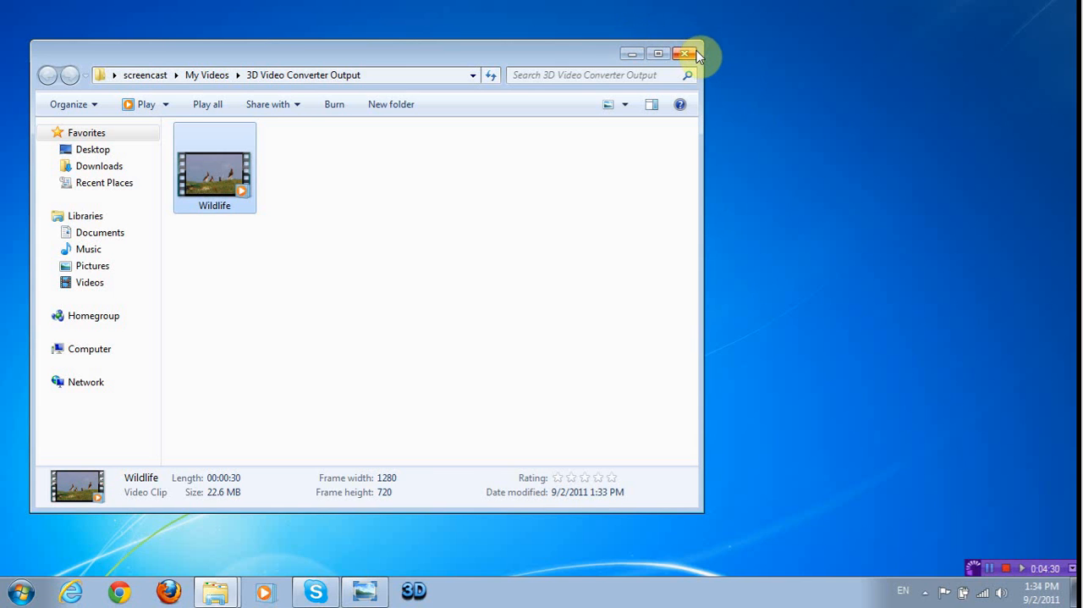
Close the Explorer output folder window, leaving the empty desktop.
click(685, 53)
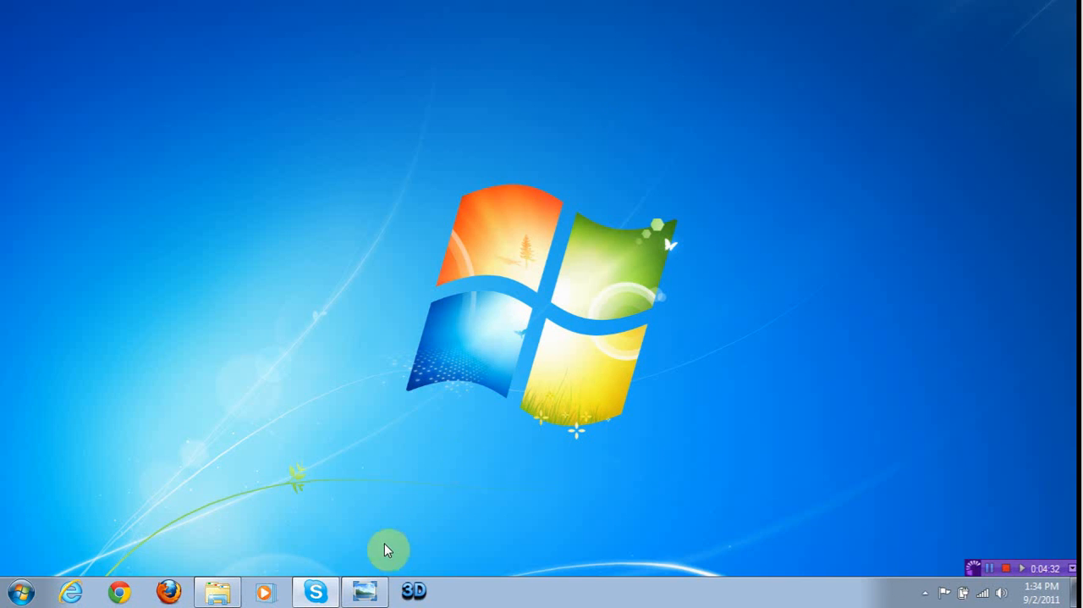